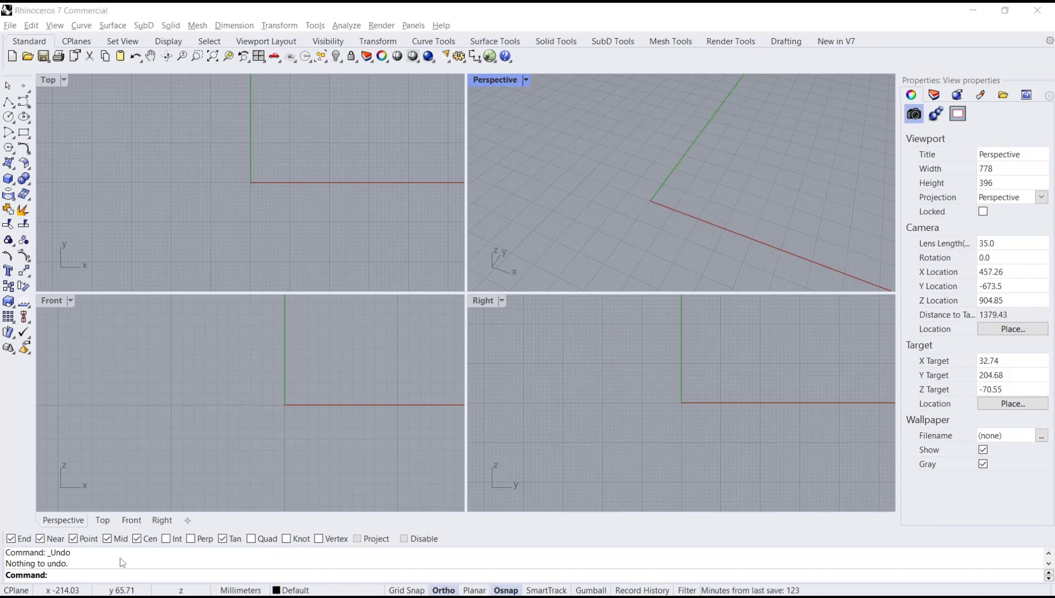
{"action": "mouse_move", "coordinate": [232, 415]}
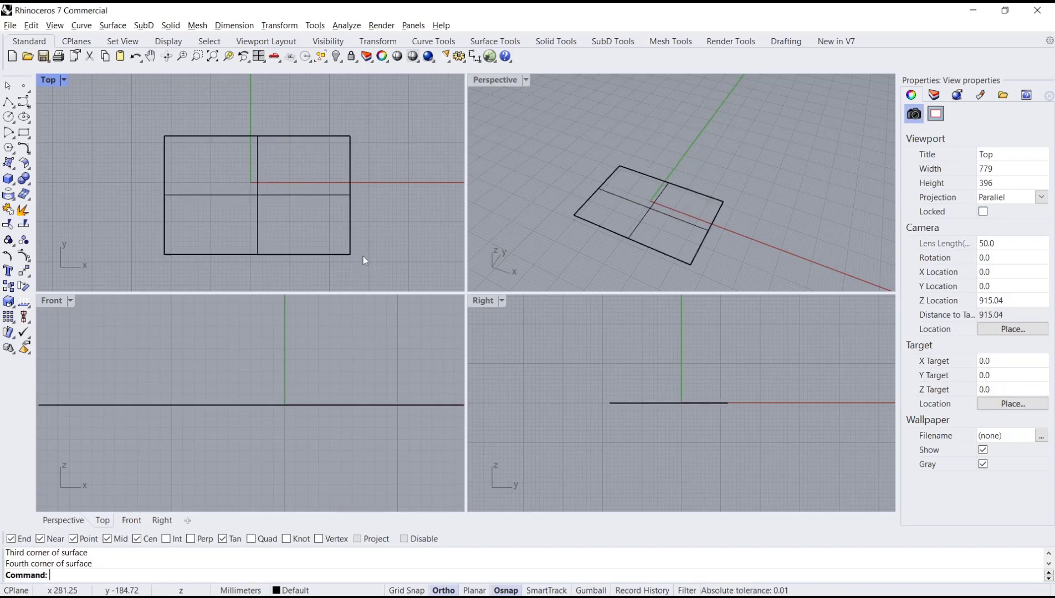
{"action": "mouse_move", "coordinate": [407, 212]}
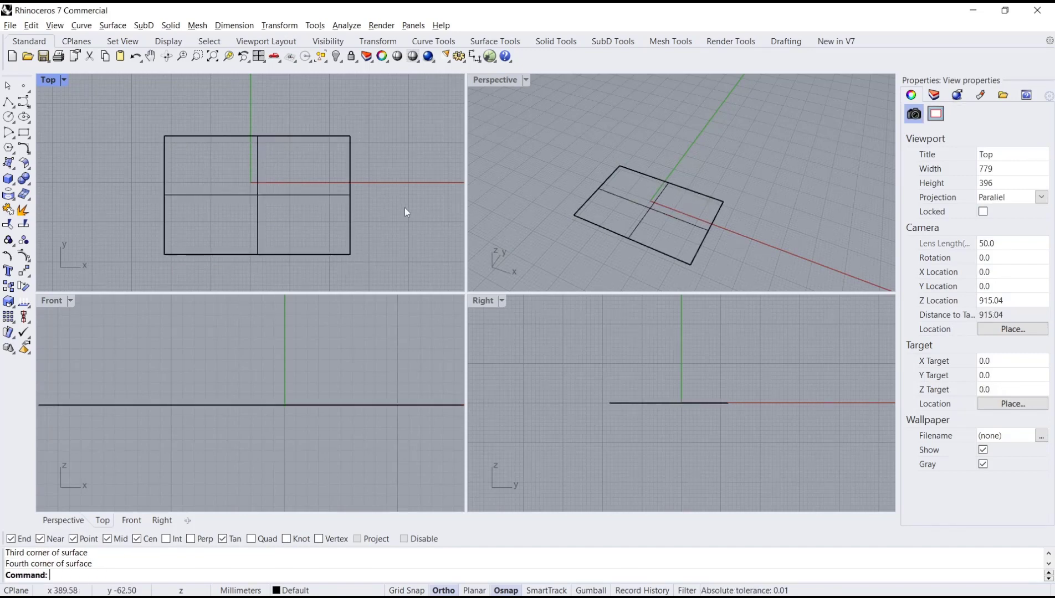
Step: Rebuild the selected surface with a U and V point count of 10
{"action": "type", "text": "Rebuild"}
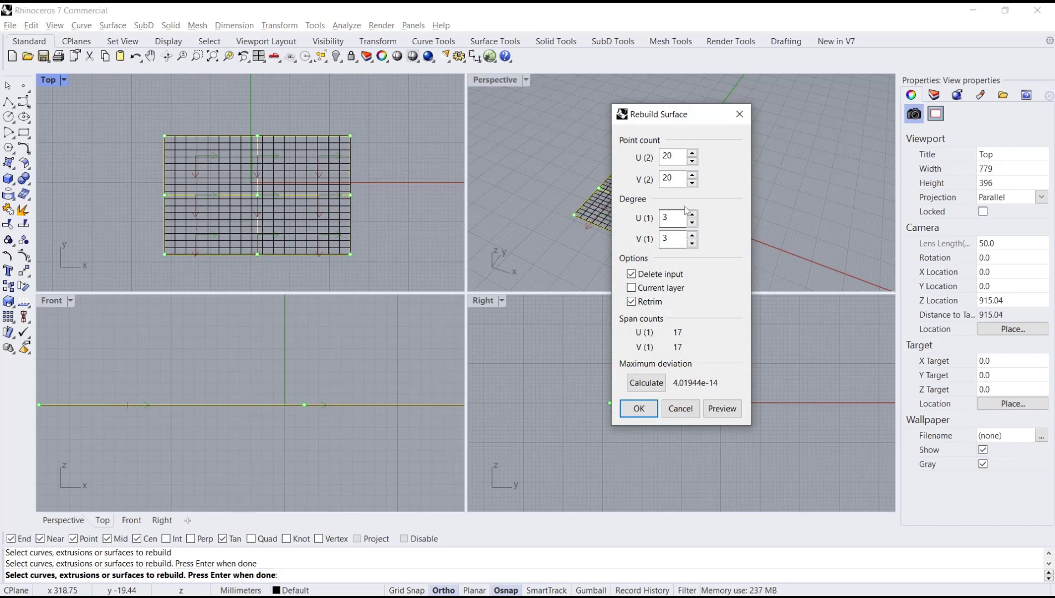
{"action": "left_click", "coordinate": [674, 157]}
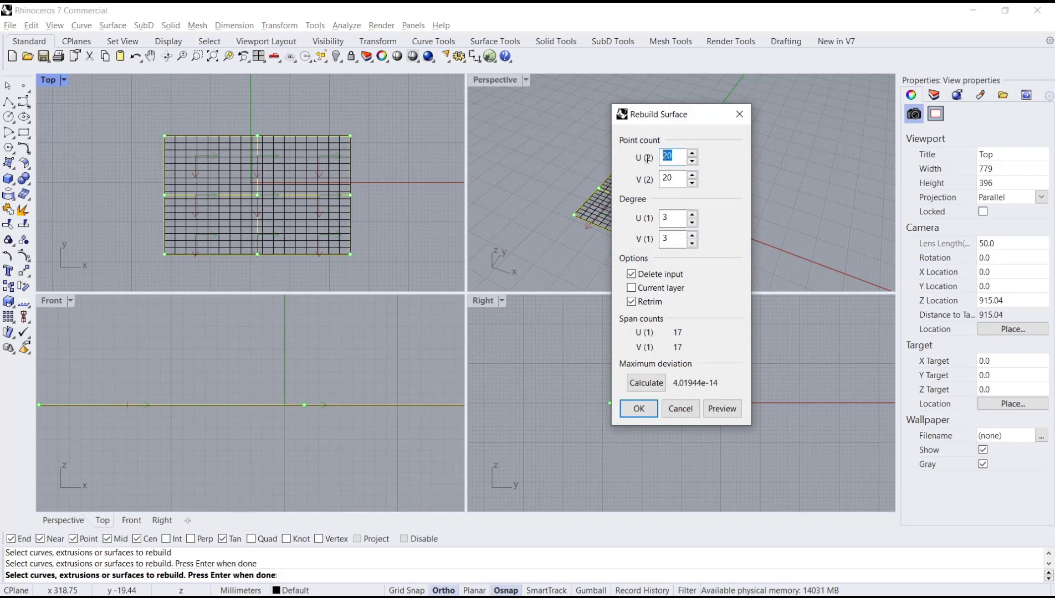
{"action": "type", "text": "10"}
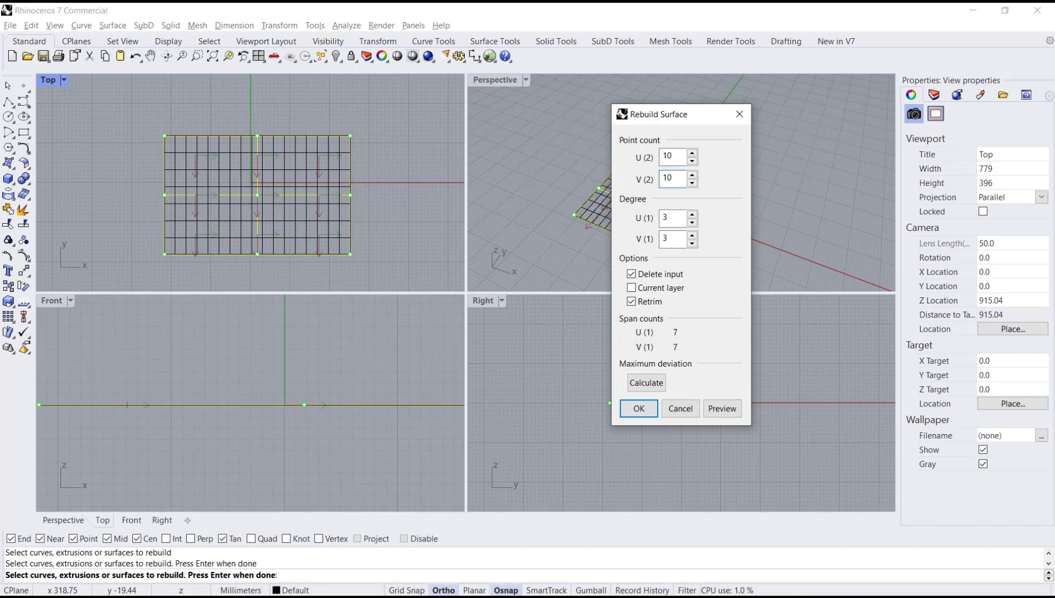
{"action": "left_click", "coordinate": [639, 409]}
{"action": "type", "text": "Points"}
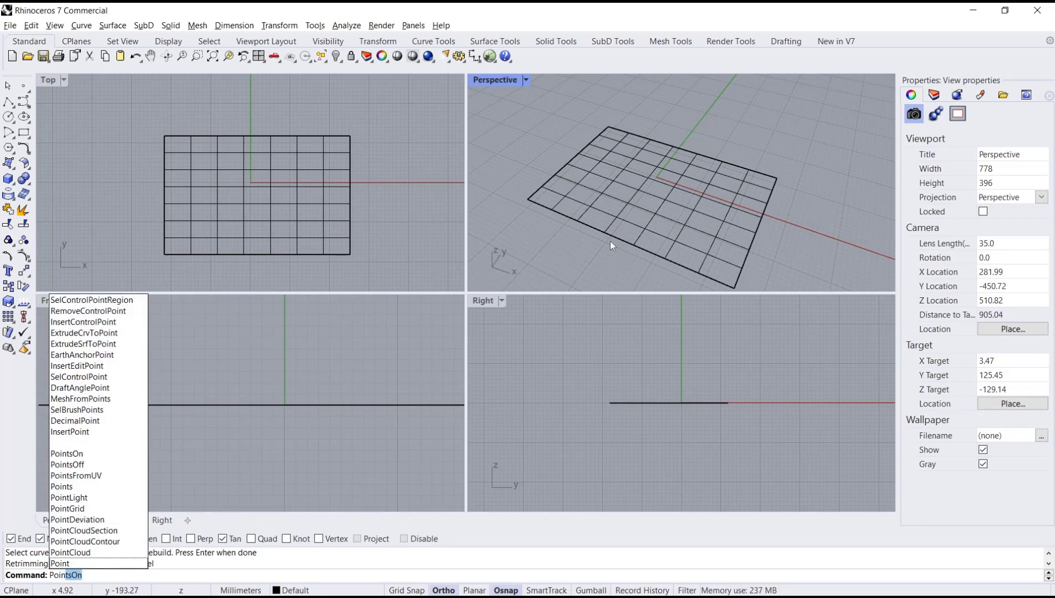
Step: Turn on control points for the rebuilt surface with PointsOn
{"action": "left_click", "coordinate": [64, 454]}
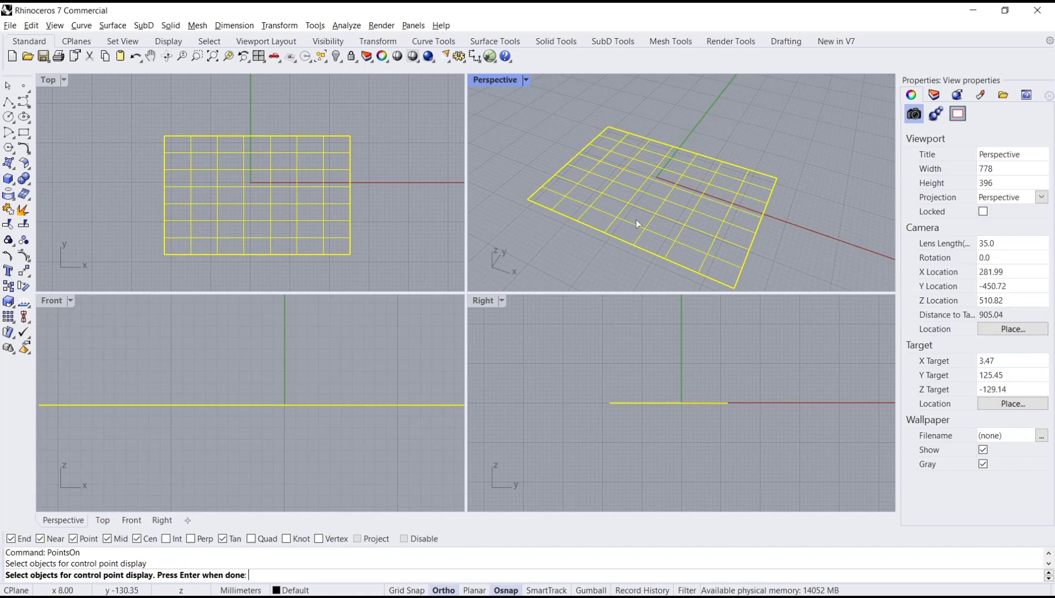
{"action": "key", "text": "Enter"}
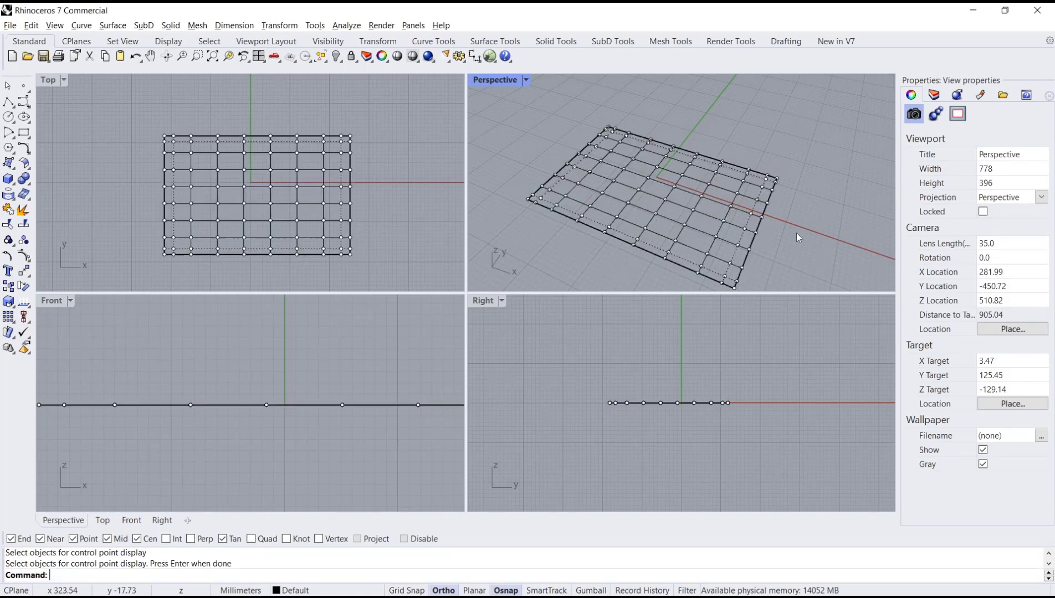
{"action": "mouse_move", "coordinate": [780, 257]}
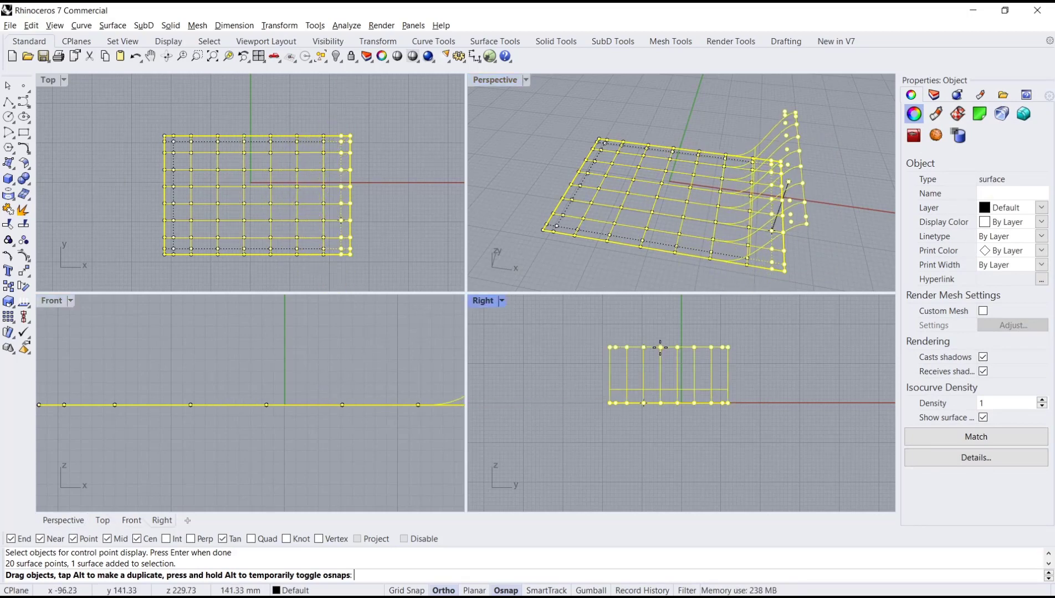
Step: Drag the right-edge row of control points upward so the edge curls up
{"action": "left_click_drag", "start_coordinate": [661, 347], "coordinate": [657, 394]}
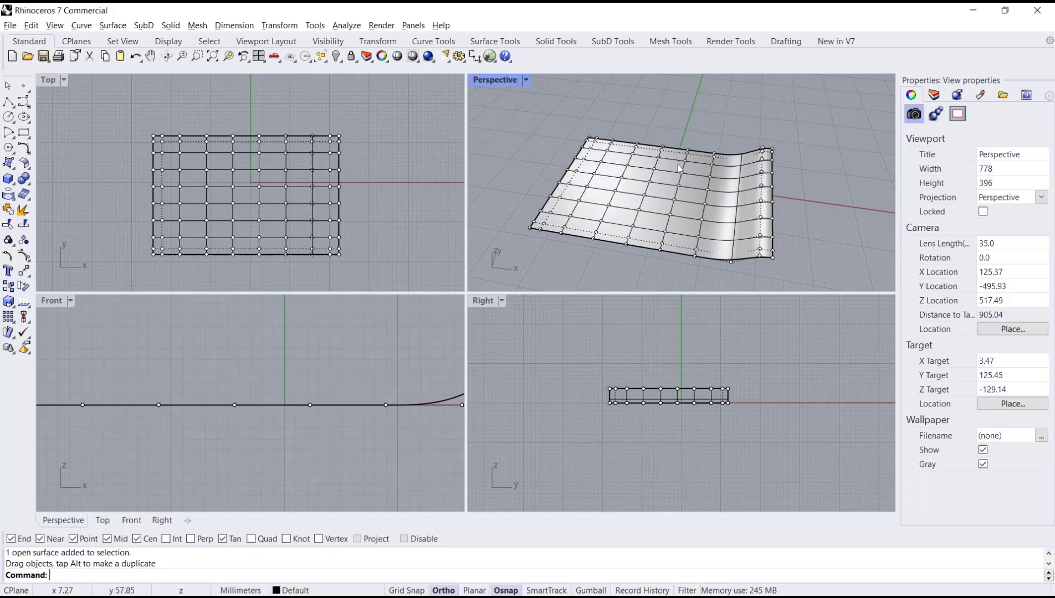
Step: Select a centre control point via the Selection Menu and drag it up into a tall hill
{"action": "left_click", "coordinate": [677, 170]}
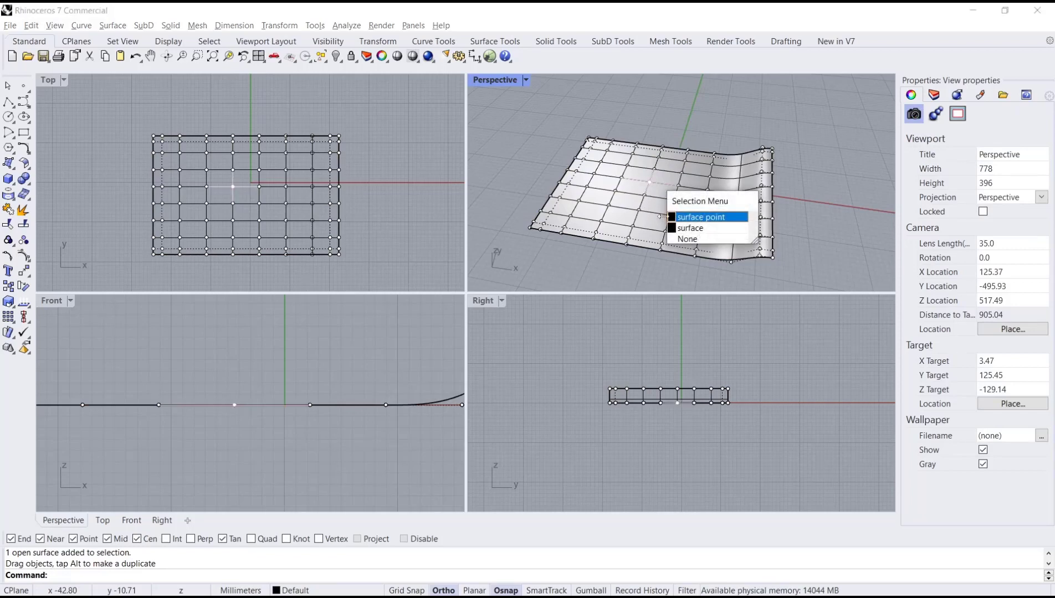
{"action": "left_click", "coordinate": [705, 218]}
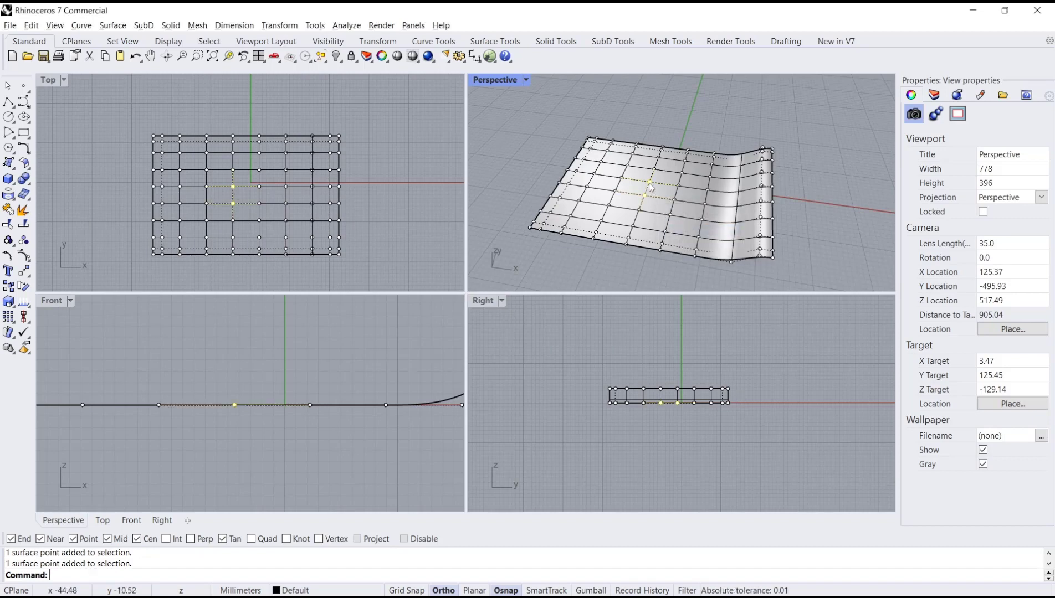
{"action": "left_click_drag", "start_coordinate": [649, 186], "coordinate": [642, 107]}
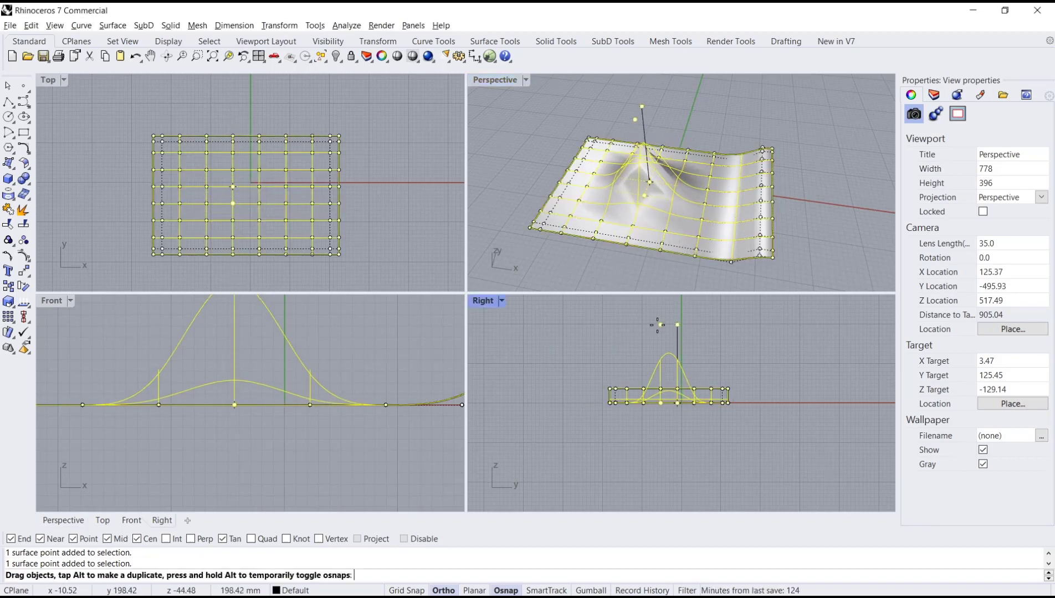